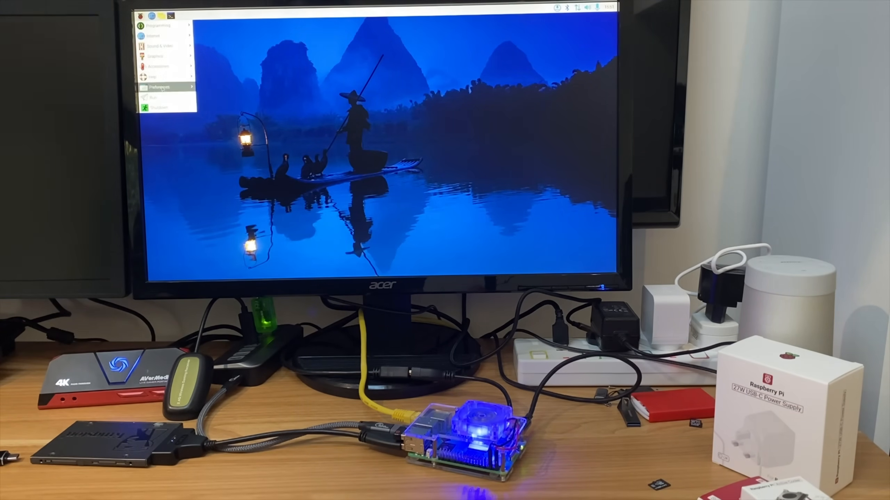
- Reach the USB-booted desktop showing the bootfs and rootfs drives and the ps2 file
{"action": "left_click", "coordinate": [162, 108]}
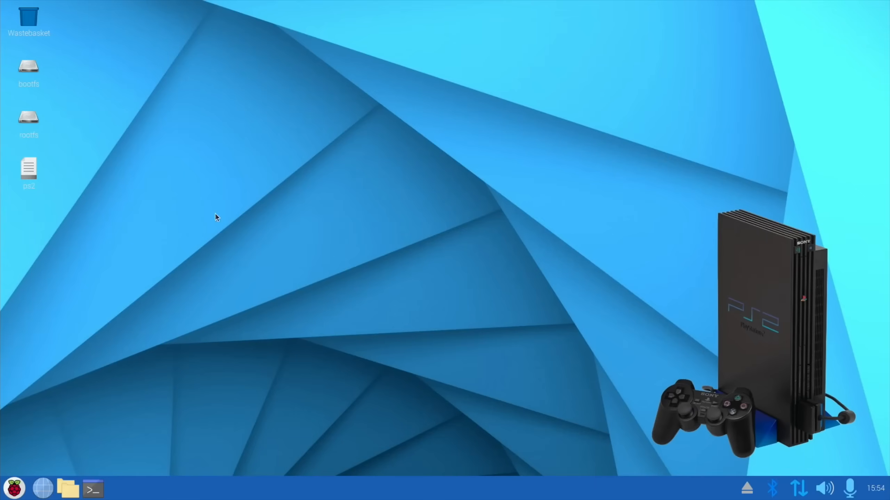
{"action": "mouse_move", "coordinate": [654, 328]}
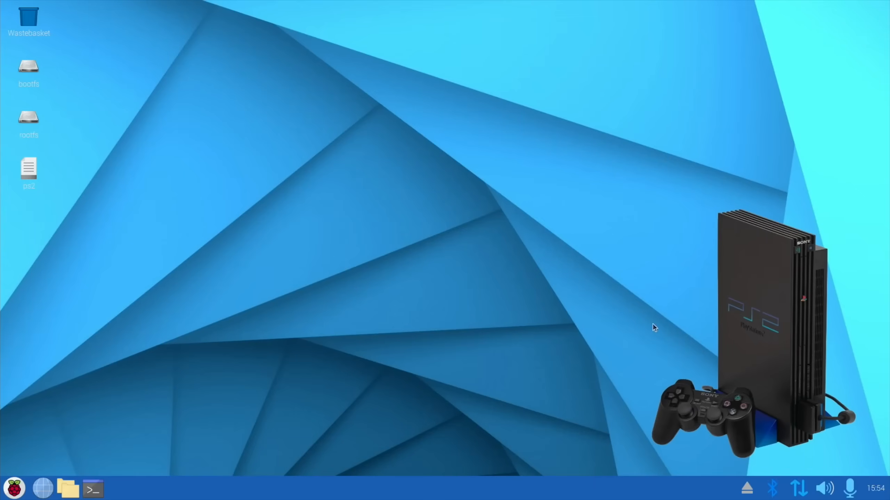
{"action": "mouse_move", "coordinate": [297, 301]}
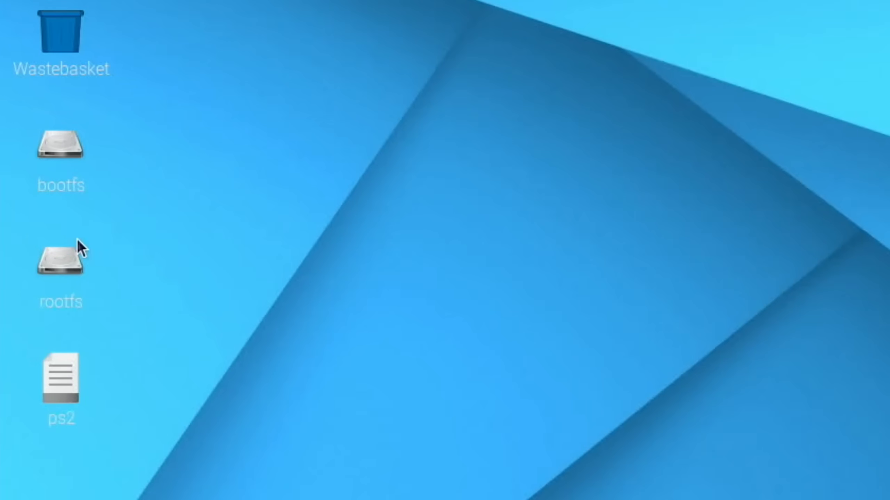
{"action": "mouse_move", "coordinate": [121, 236]}
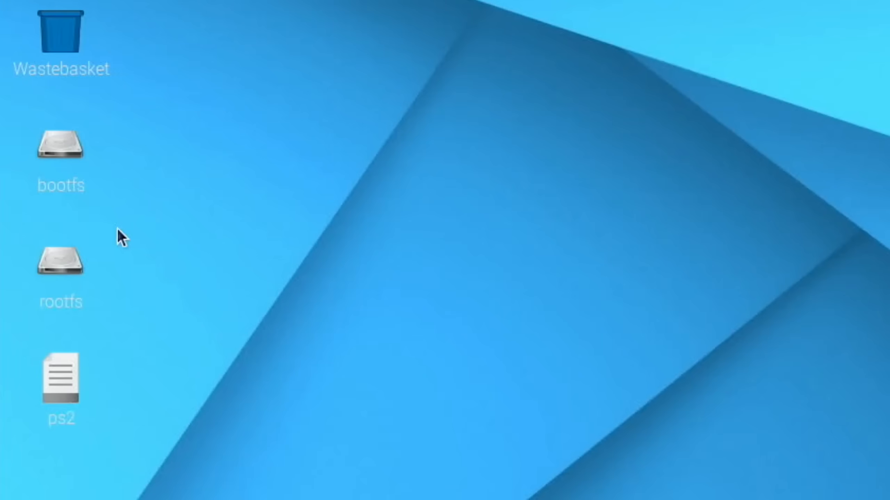
- Browse the bootfs drive and load its config.txt into the Geany editor
{"action": "double_click", "coordinate": [61, 144]}
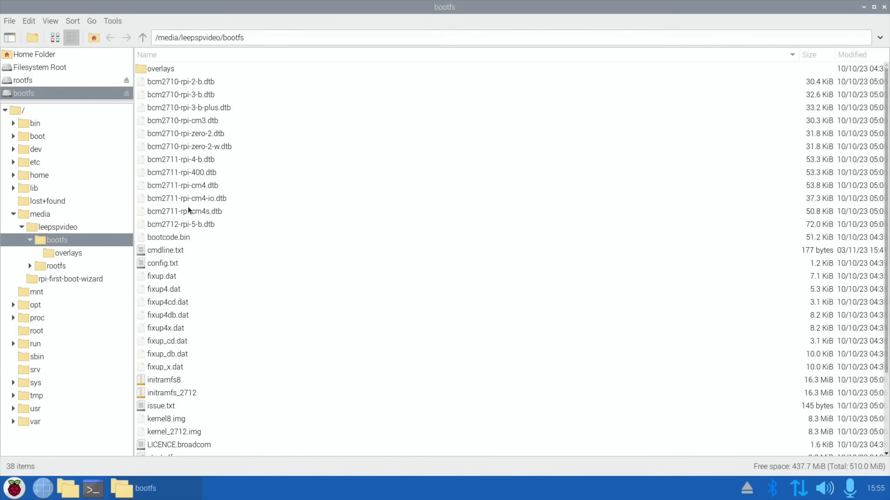
{"action": "double_click", "coordinate": [162, 263]}
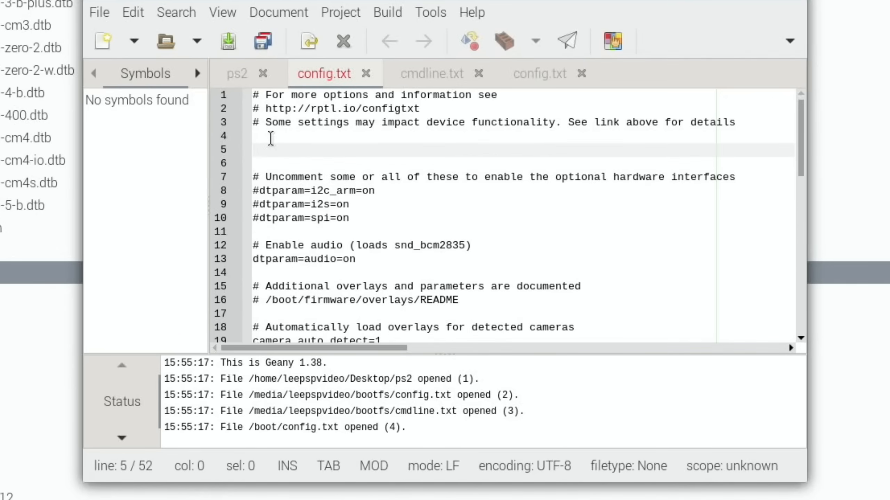
- Add the line usb_max_current_enable=1 to config.txt and save it via File > Save
{"action": "type", "text": "usb"}
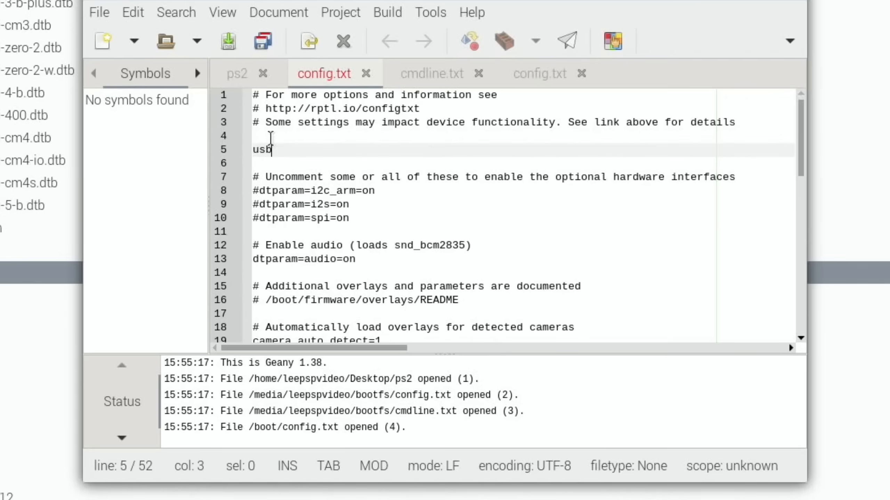
{"action": "type", "text": "_max_current_enable=1"}
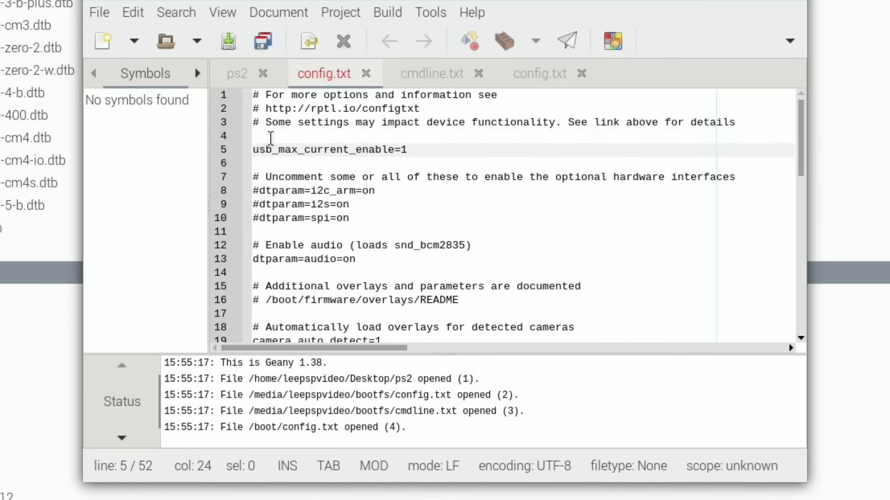
{"action": "left_click", "coordinate": [406, 150]}
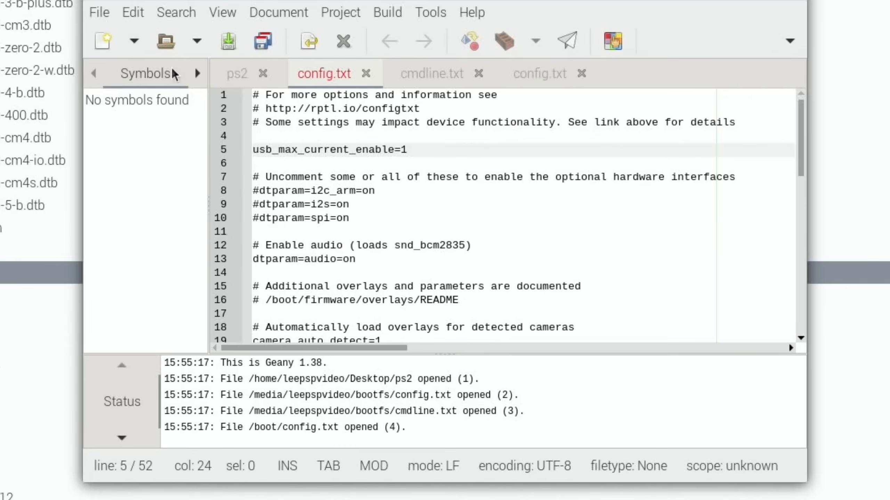
{"action": "left_click", "coordinate": [99, 12]}
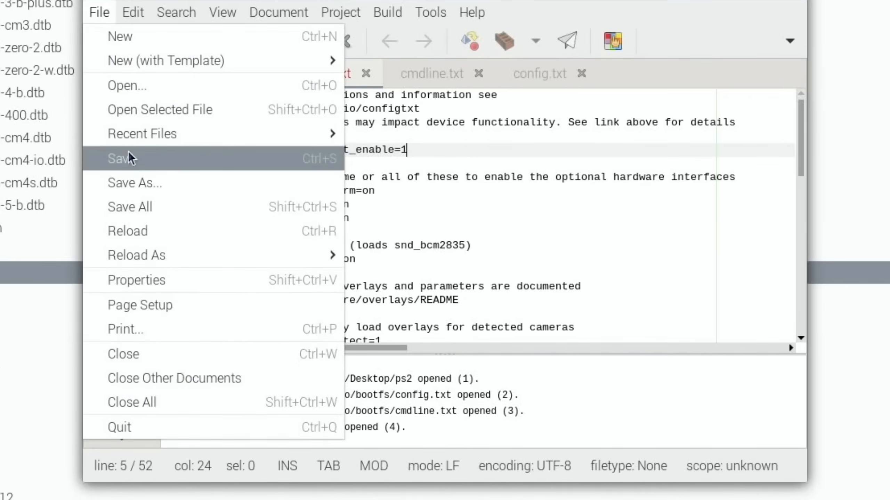
{"action": "left_click", "coordinate": [121, 158]}
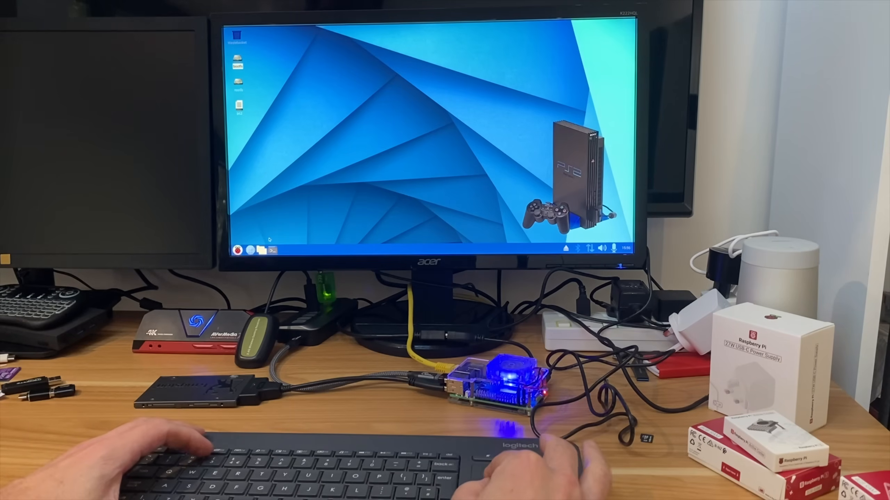
- Shut the Pi down from the main menu so the monitor loses signal
{"action": "left_click", "coordinate": [237, 249]}
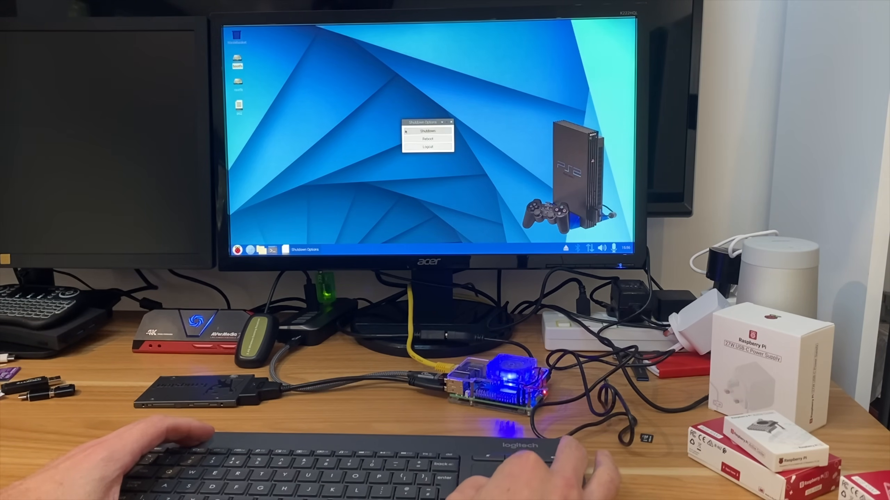
{"action": "left_click", "coordinate": [428, 131]}
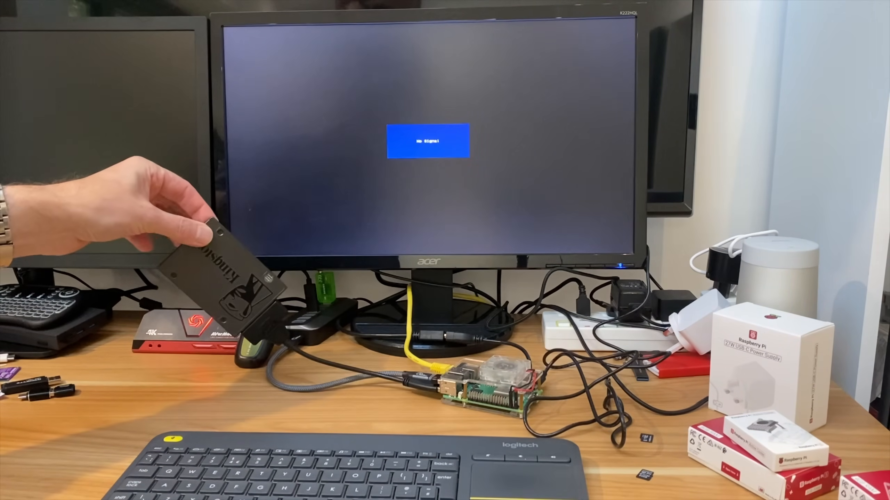